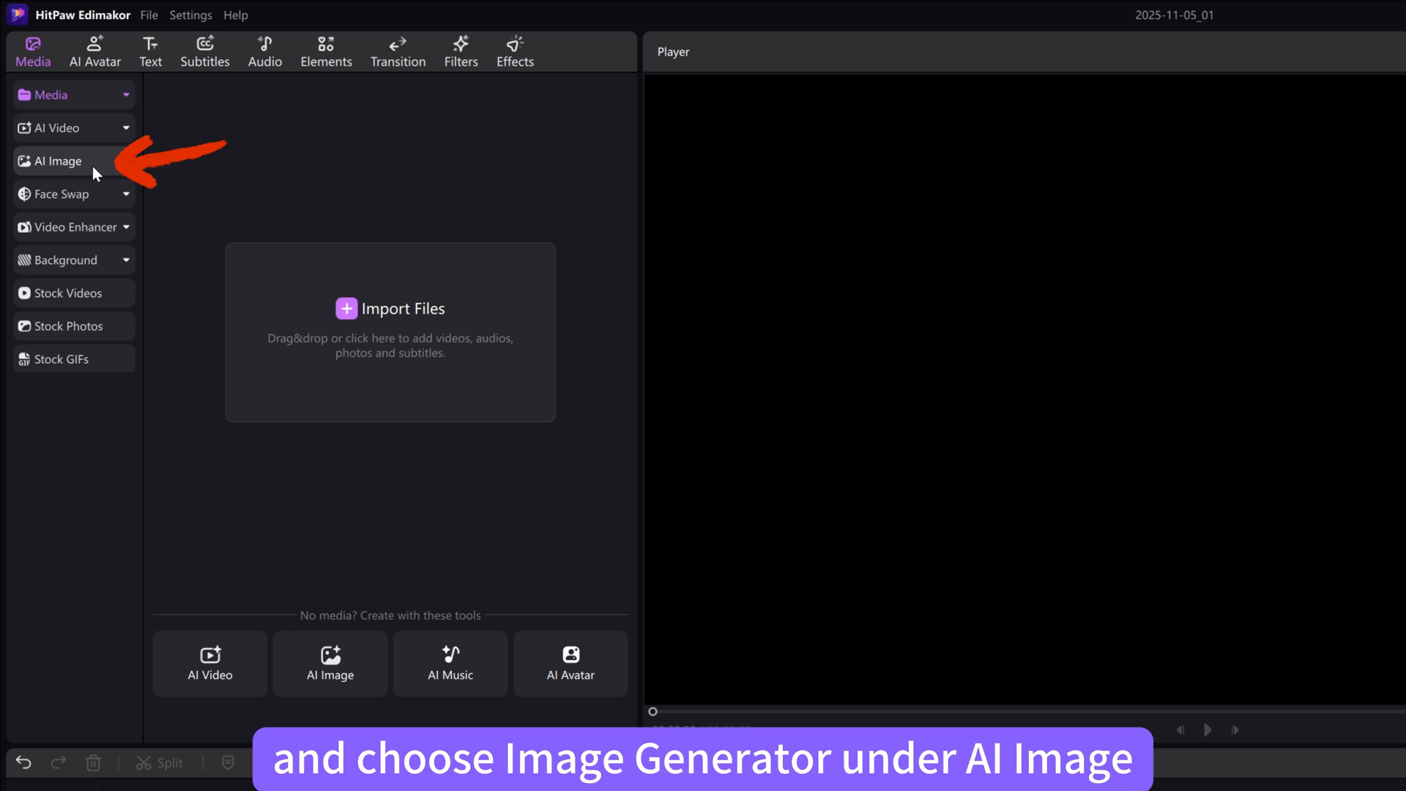
# Step: Open the Image Generator under AI Image in the Media panel
pyautogui.click(55, 161)
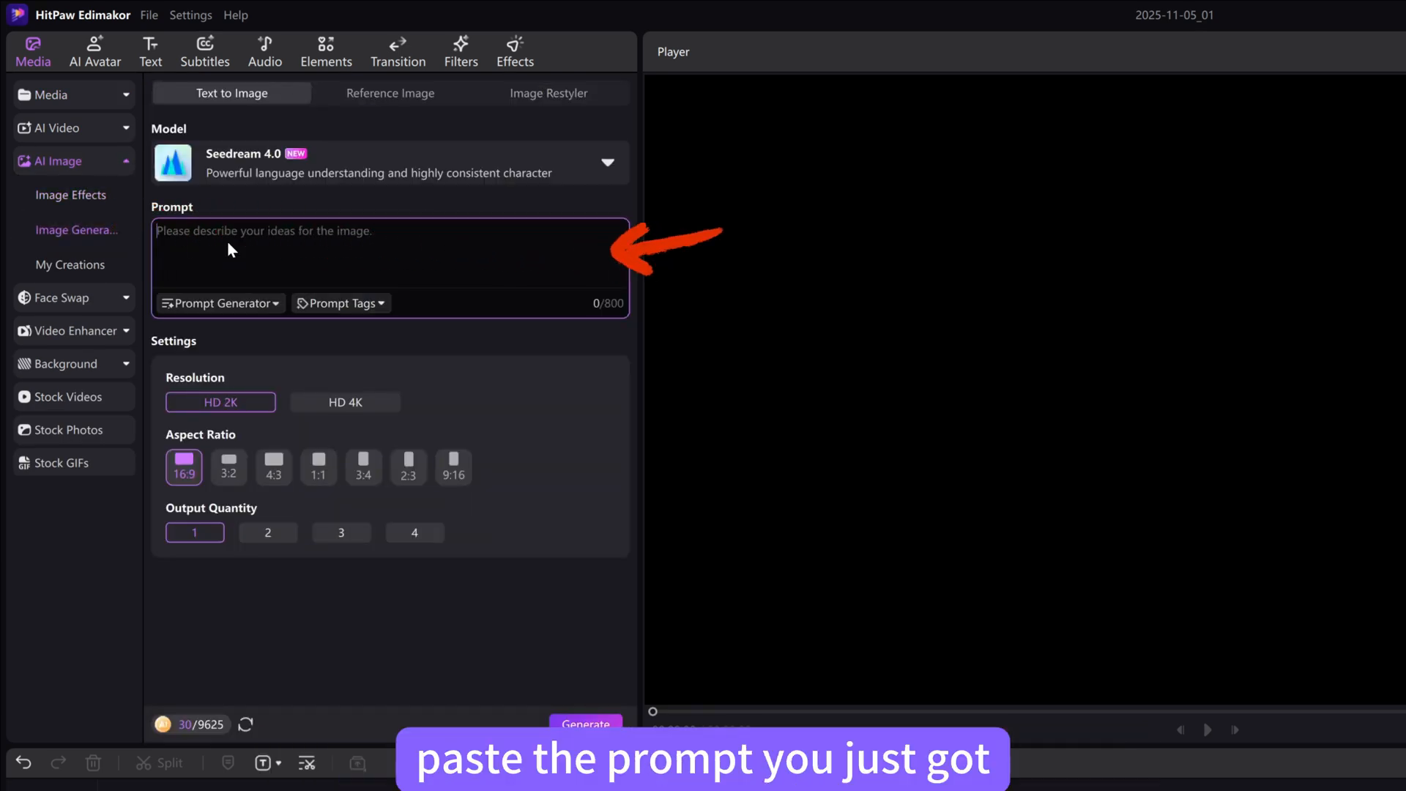
# Step: Generate a 4K, 9:16 portrait from the pasted headband character description prompt
pyautogui.write('tucked behind a soft cream-colored headband...')
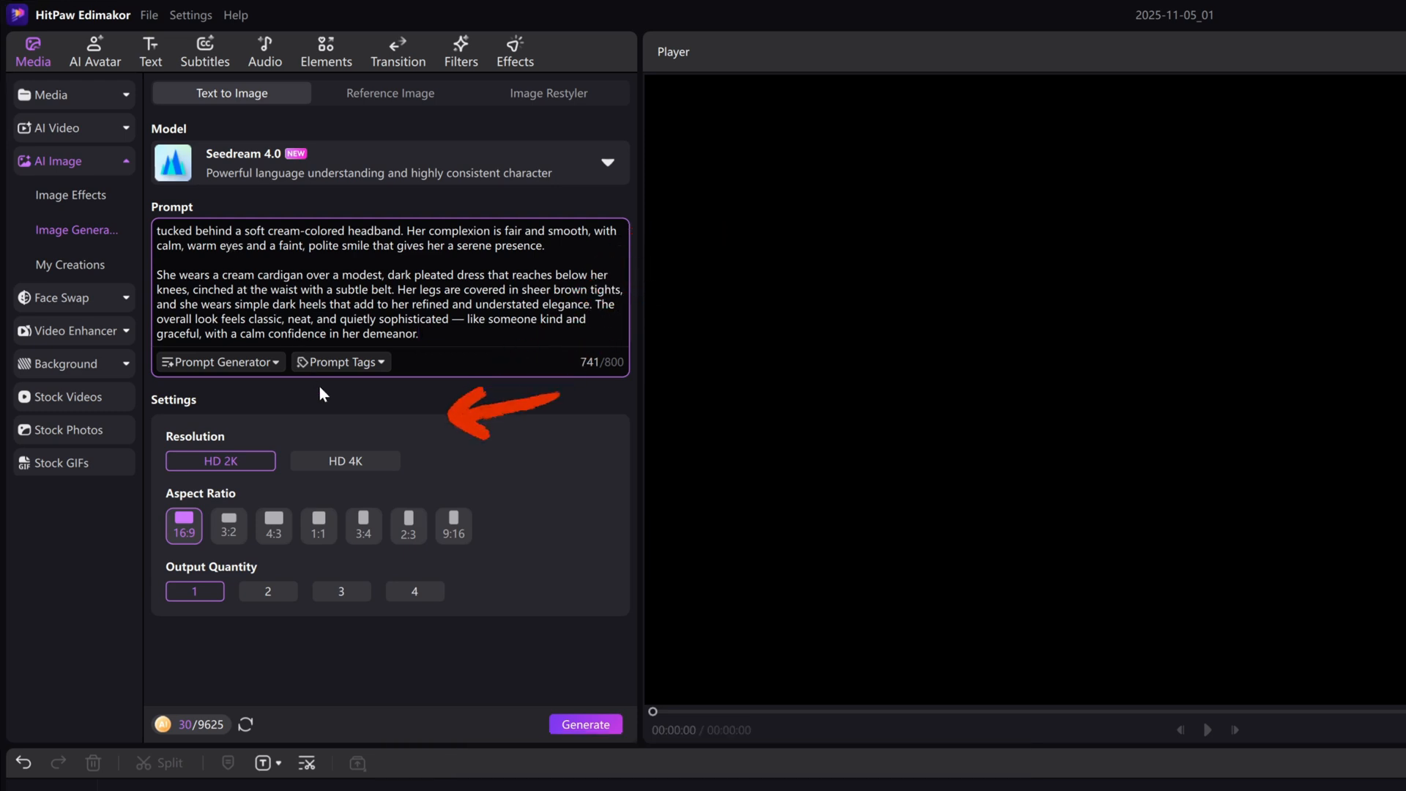
pyautogui.click(345, 461)
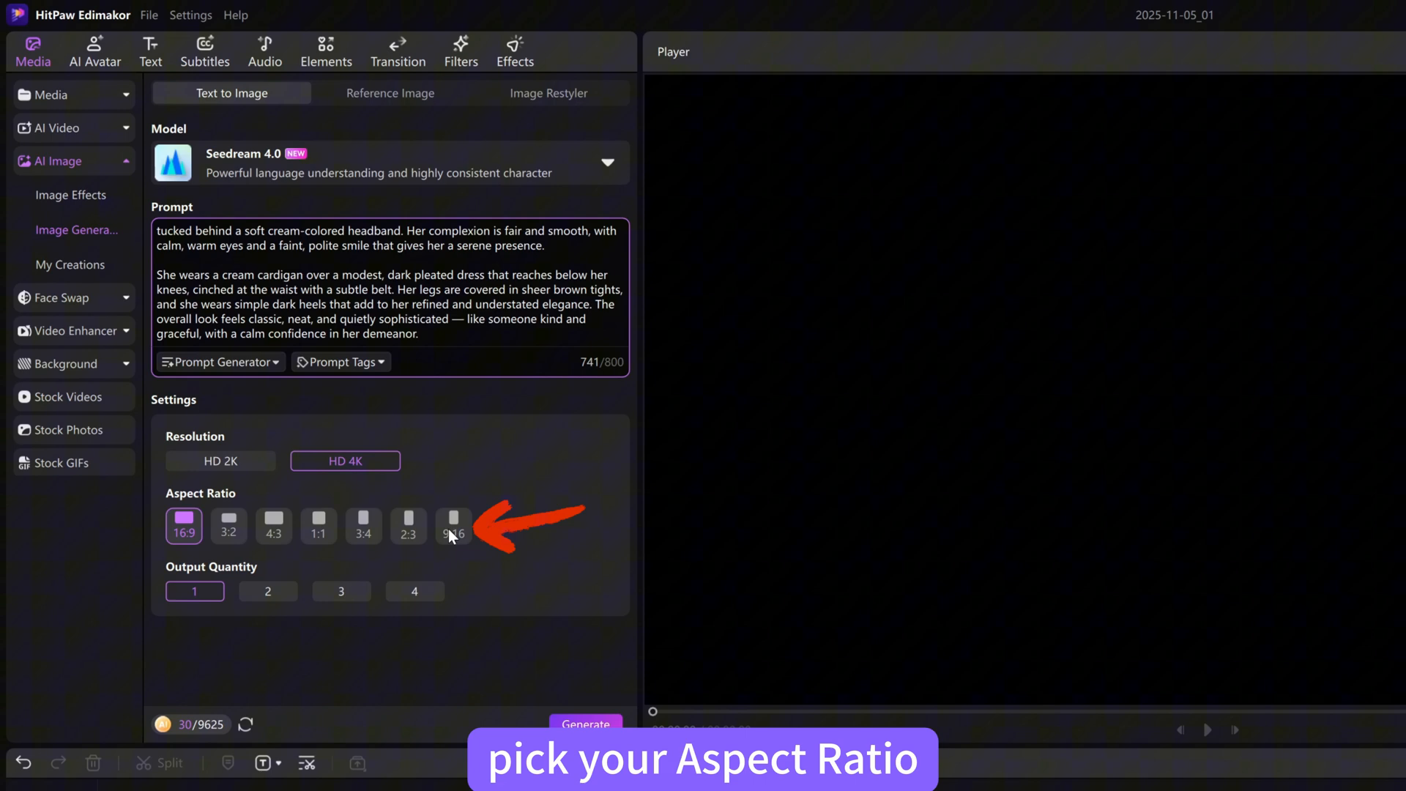
pyautogui.click(453, 526)
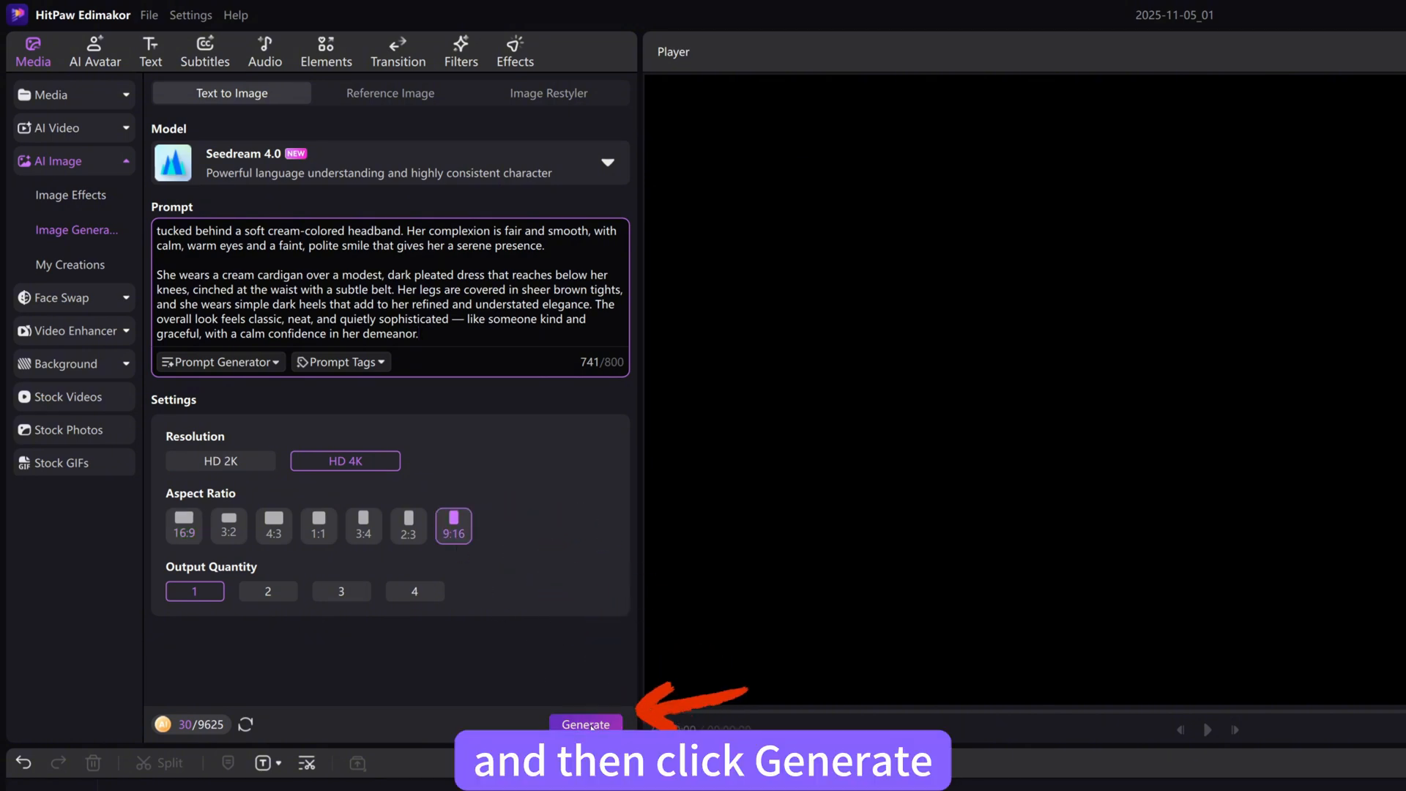
pyautogui.click(585, 725)
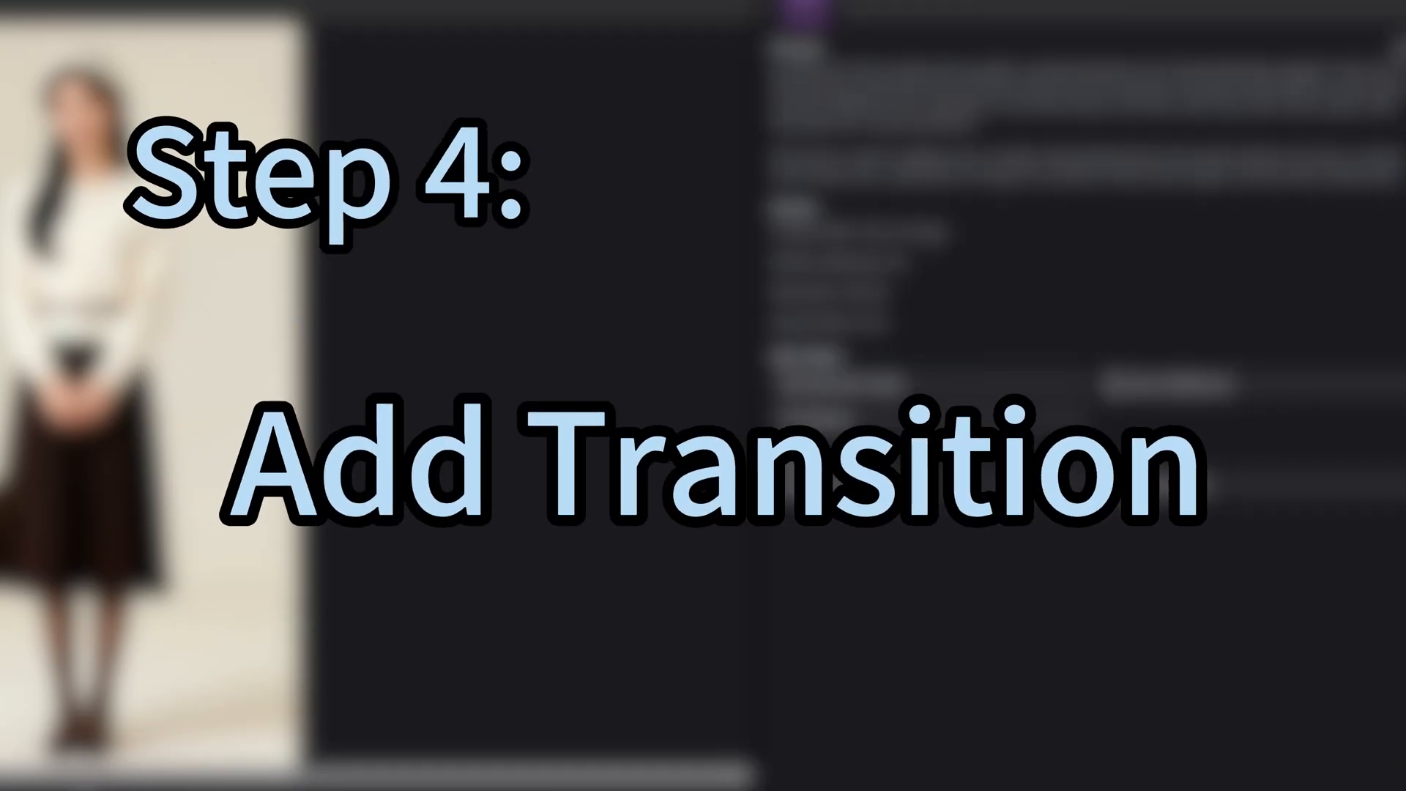
# Step: Open AI Transition, load the anime image as Start Frame, then add the End Frame
pyautogui.click(56, 126)
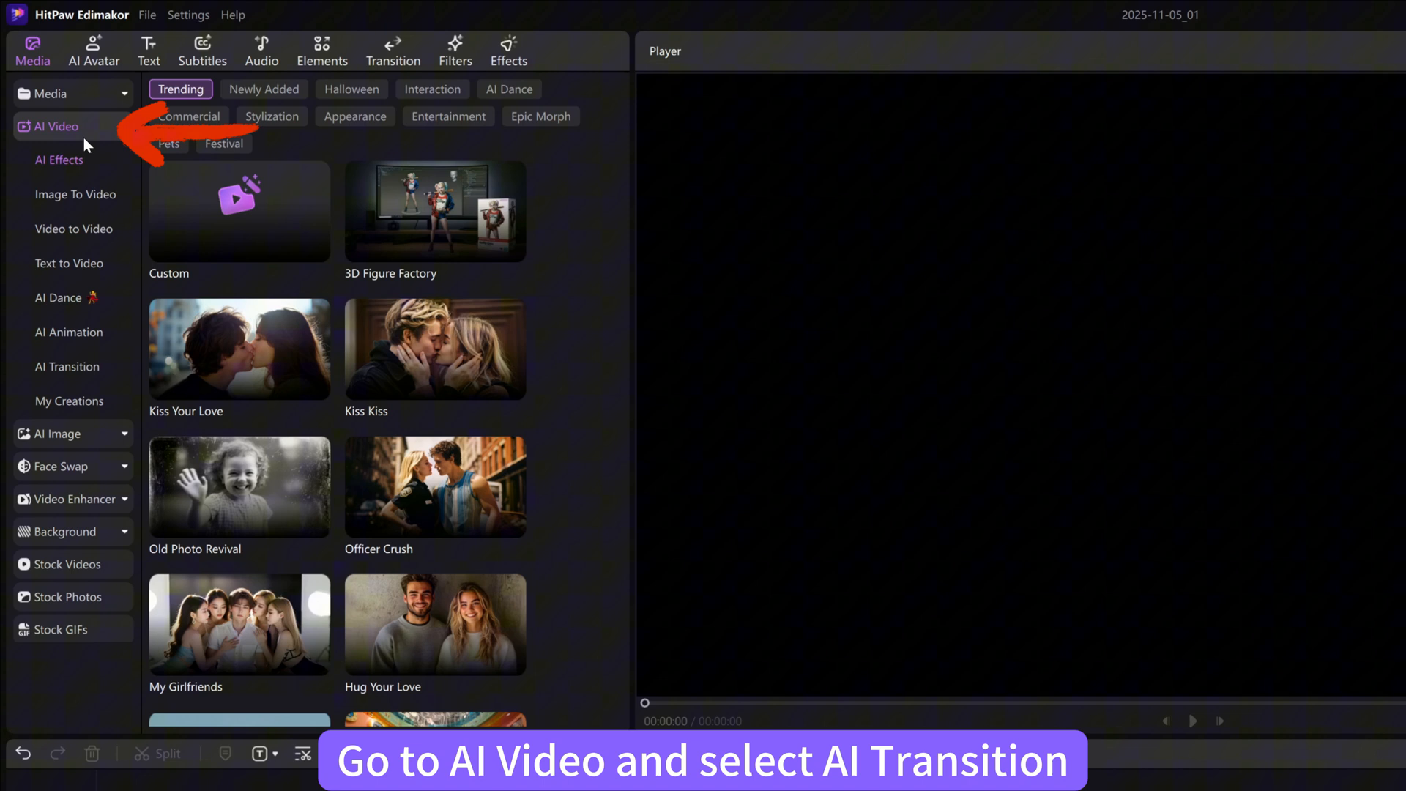
pyautogui.click(67, 366)
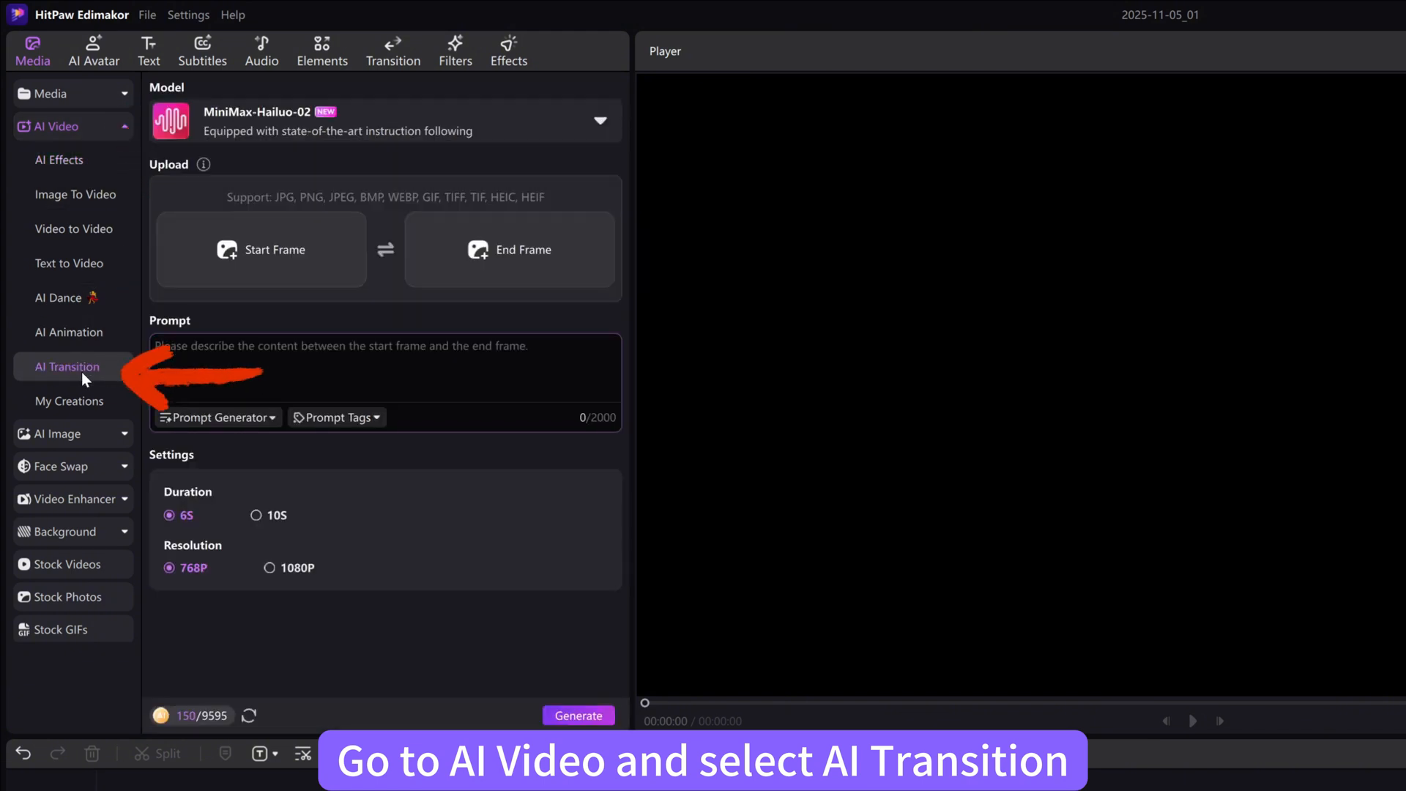
pyautogui.click(261, 250)
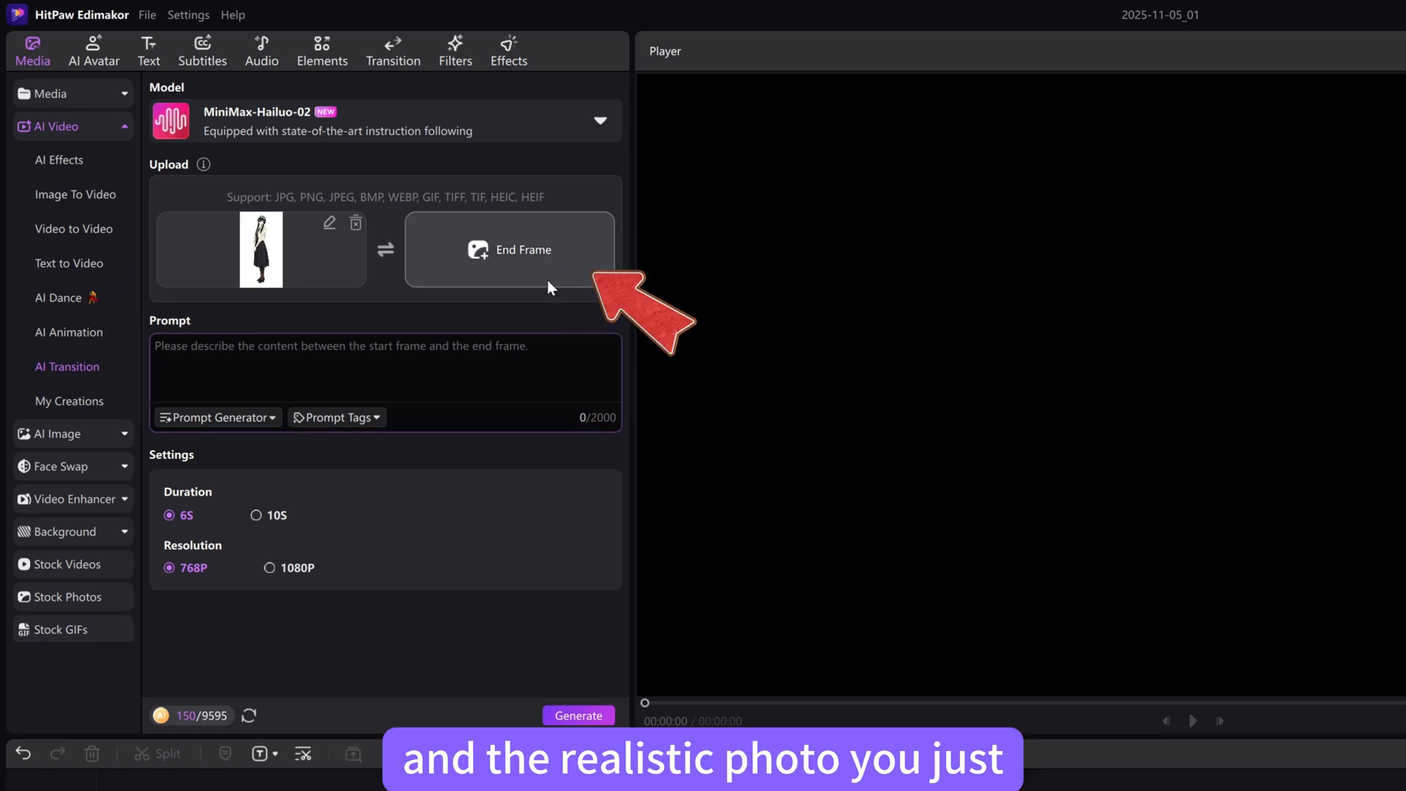
pyautogui.click(508, 249)
pyautogui.write('Transform during the moment she turns and waves.')
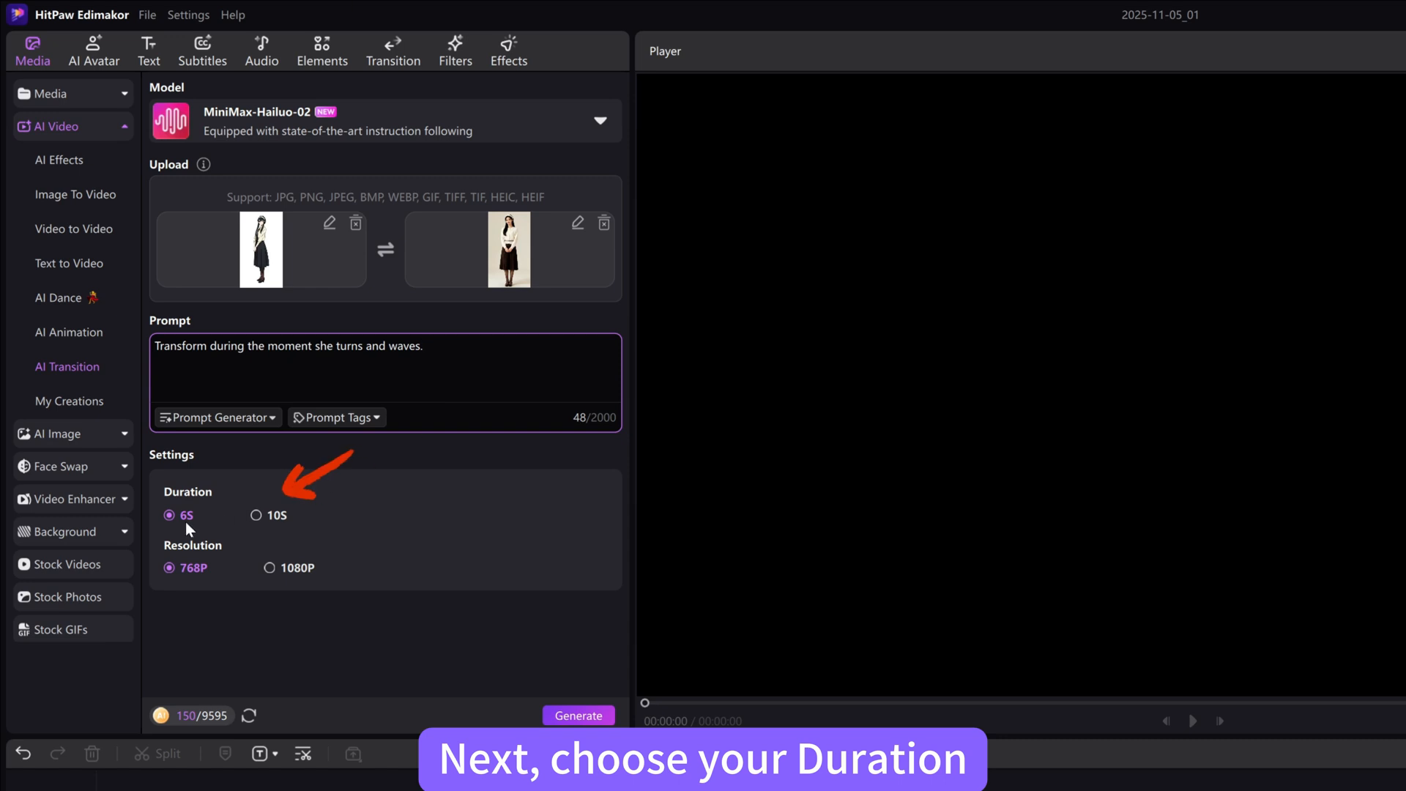
# Step: Generate the 6-second transition video at 1080P resolution
pyautogui.click(269, 567)
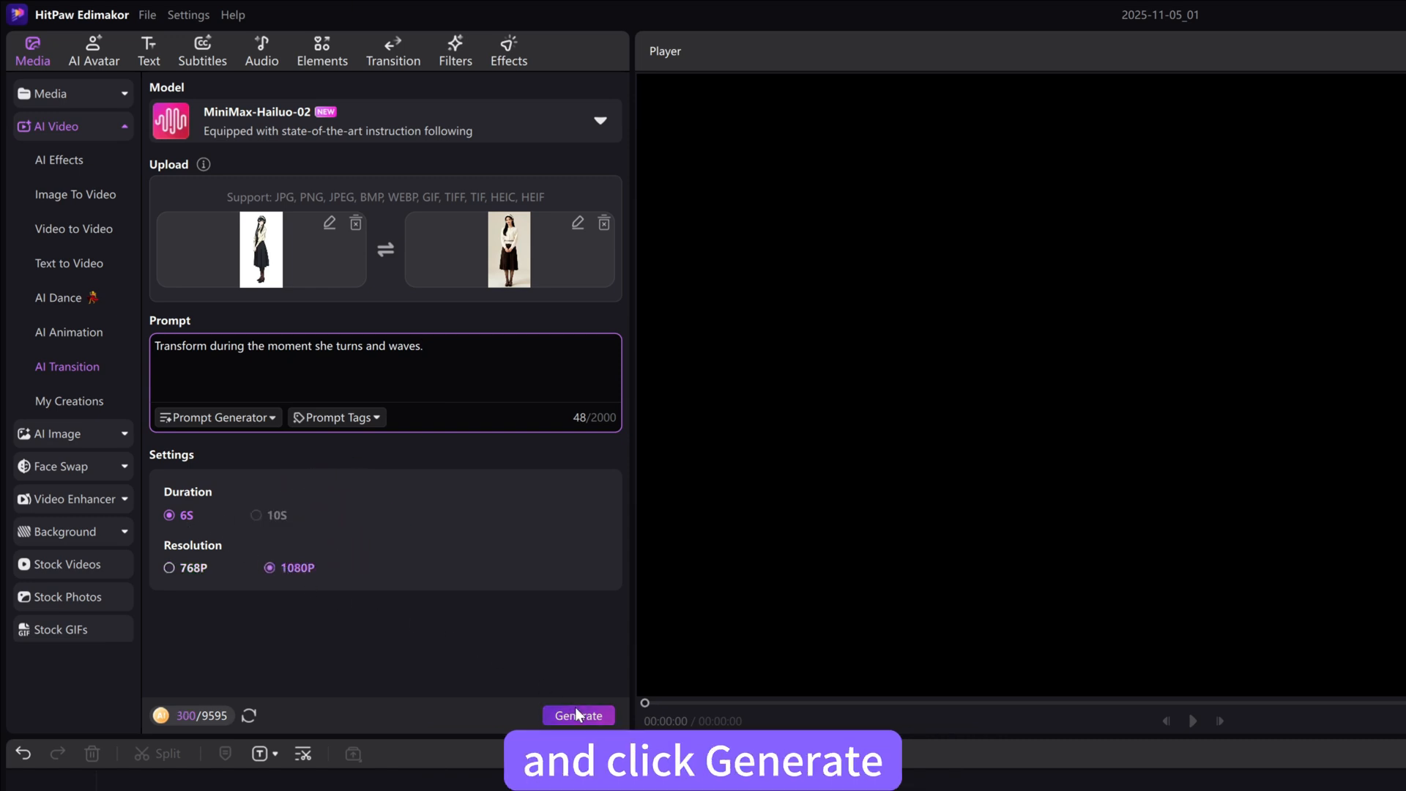
pyautogui.click(578, 715)
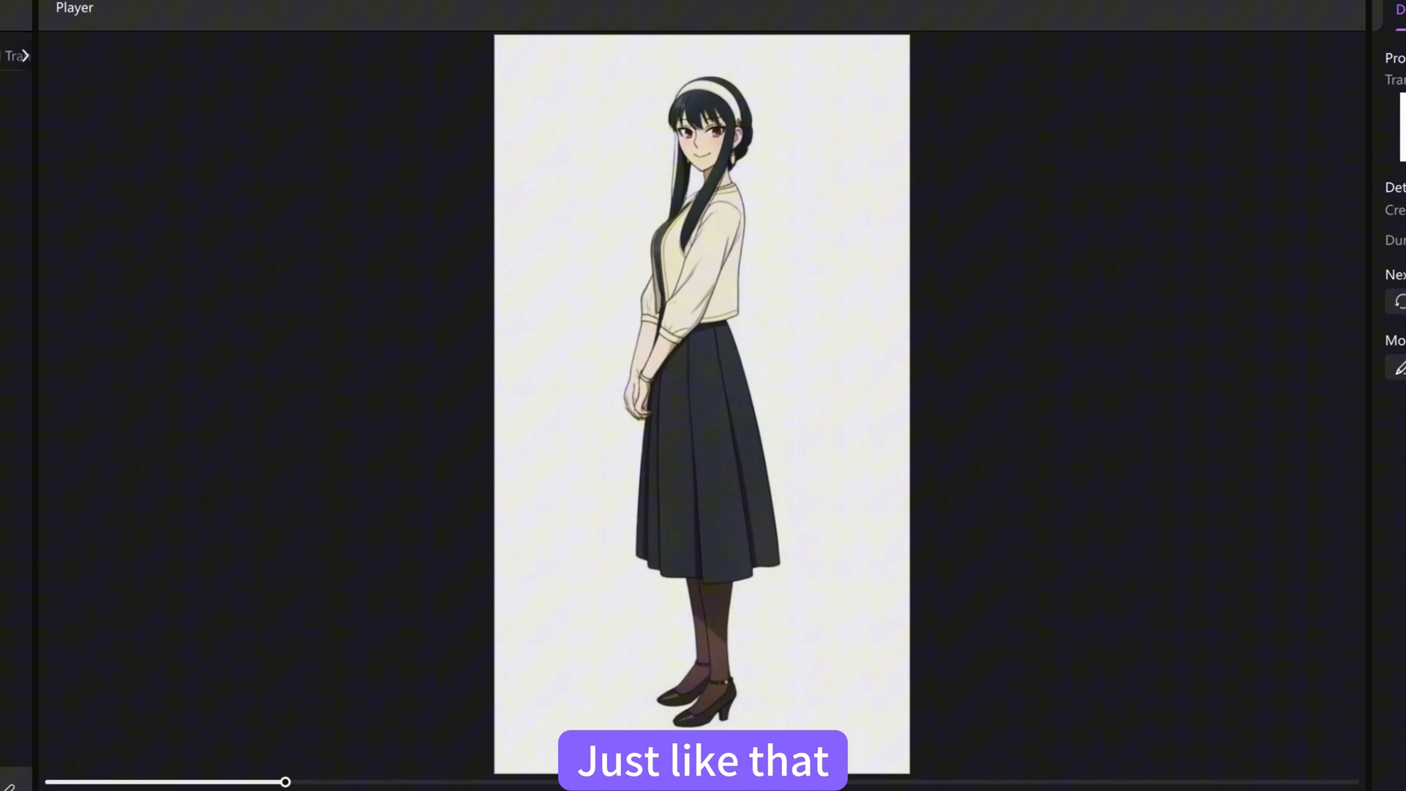